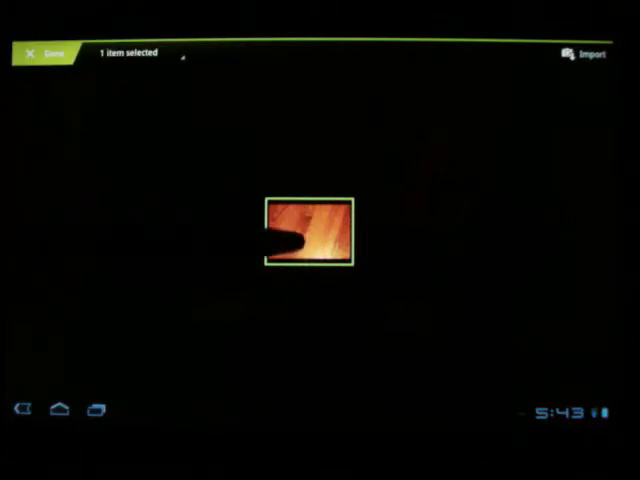
# Import the selected wooden-floor photo from the camera into the tablet's album
pyautogui.click(591, 53)
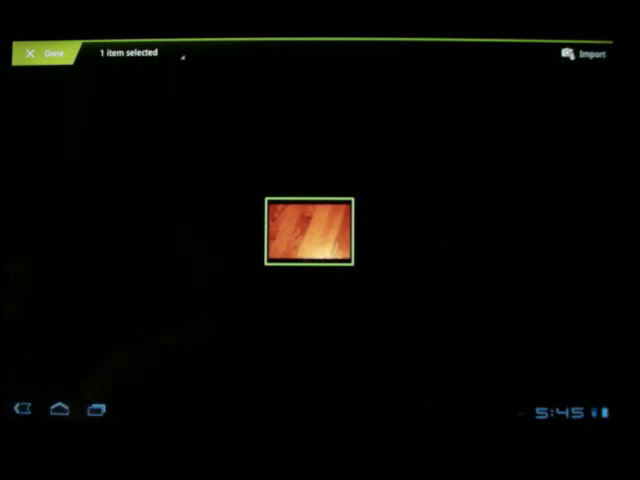
pyautogui.click(303, 235)
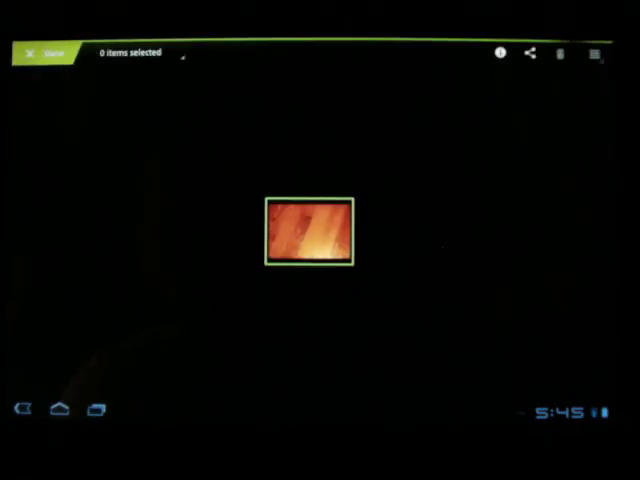